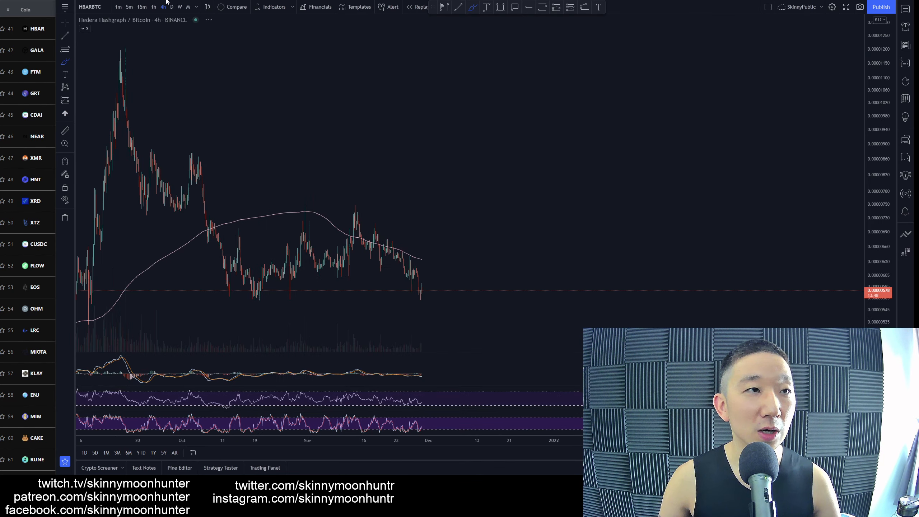
Switch the chart to HBARUSDT on the 1D daily timeframe
{"action": "left_click", "coordinate": [172, 6]}
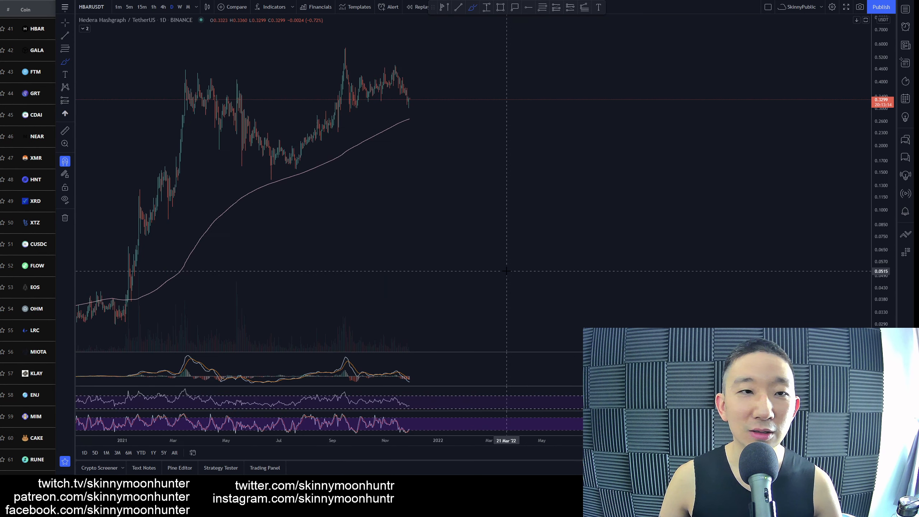
{"action": "mouse_move", "coordinate": [409, 99]}
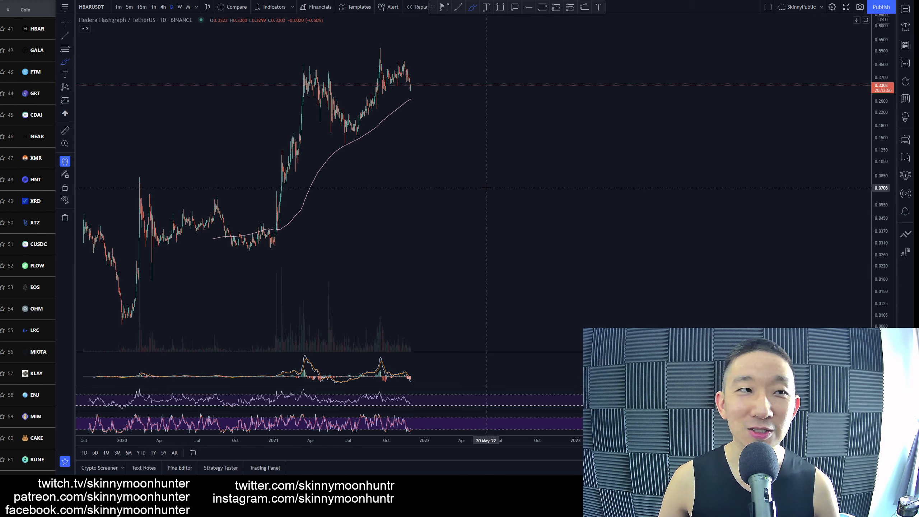
{"action": "mouse_move", "coordinate": [299, 216]}
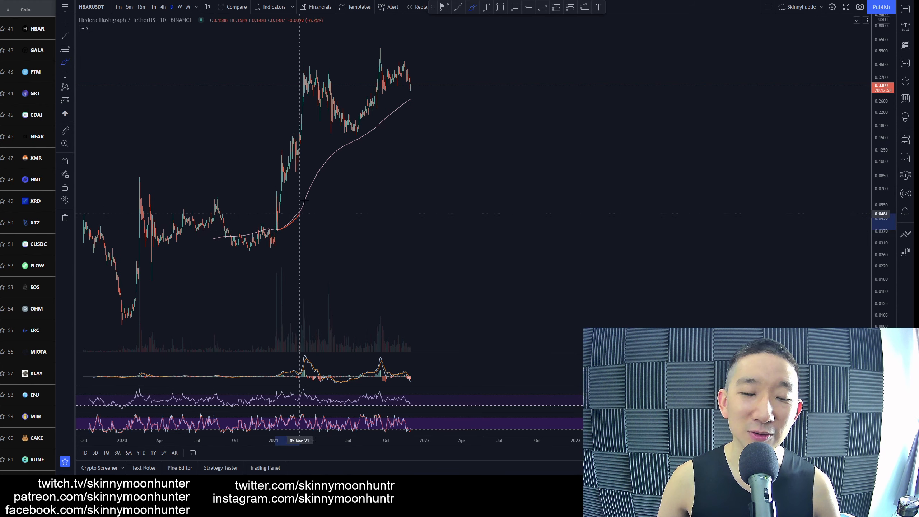